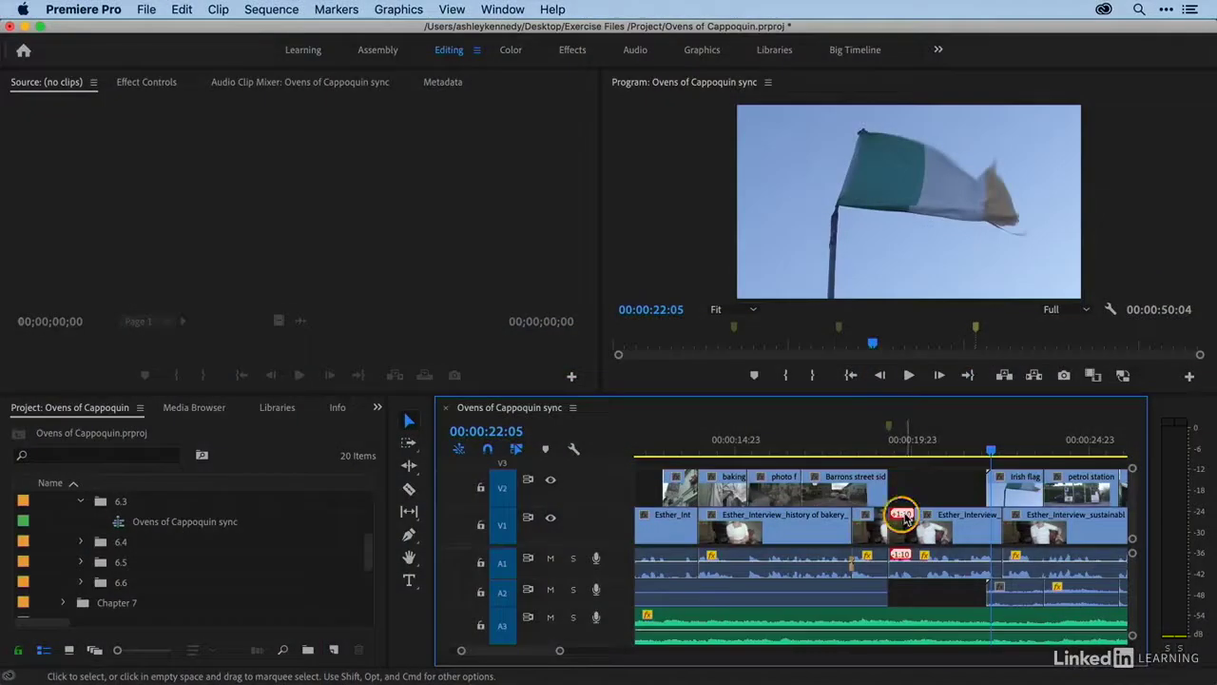
# Slip the out-of-sync interview clip's contents back into sync via its sync badge.
pyautogui.rightClick(901, 515)
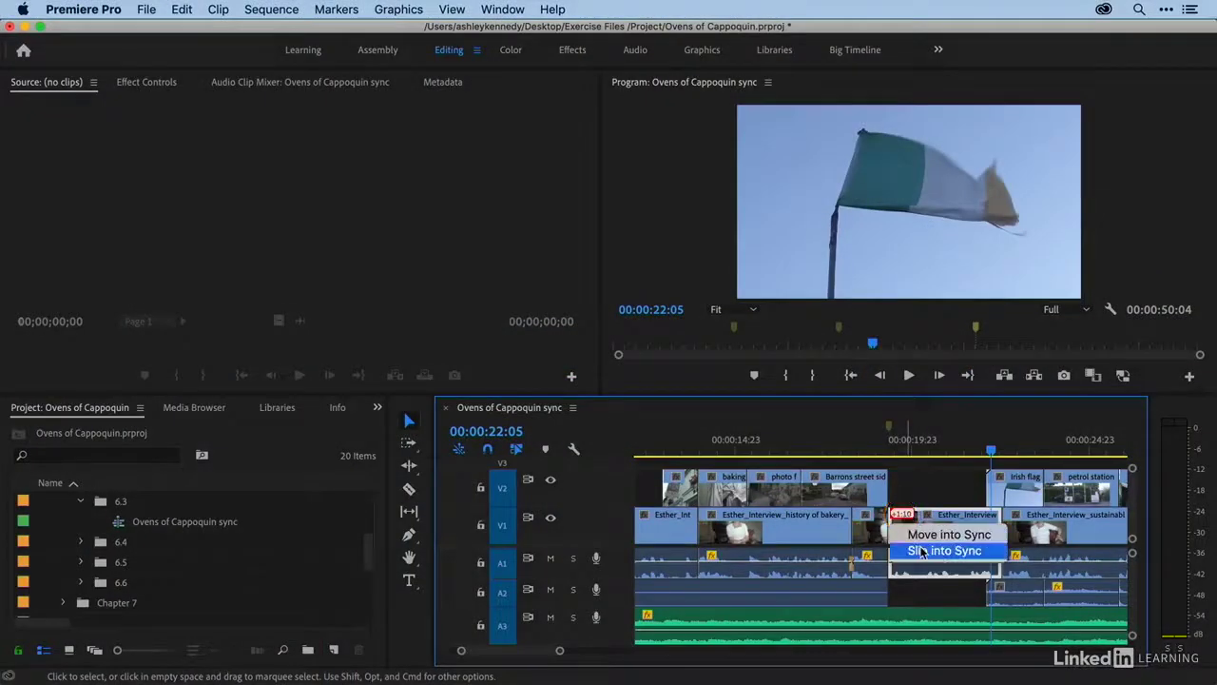
pyautogui.click(347, 49)
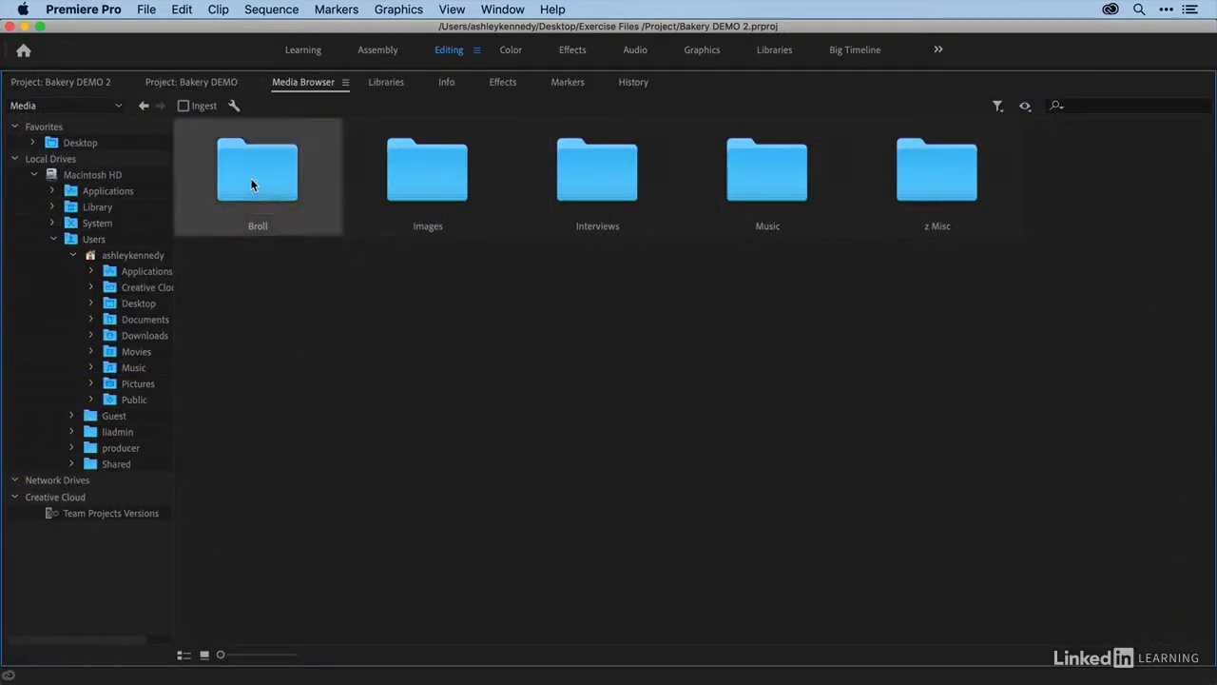
# Import bread farmers market2.mp4 from the Broll folder in the Media Browser.
pyautogui.doubleClick(256, 171)
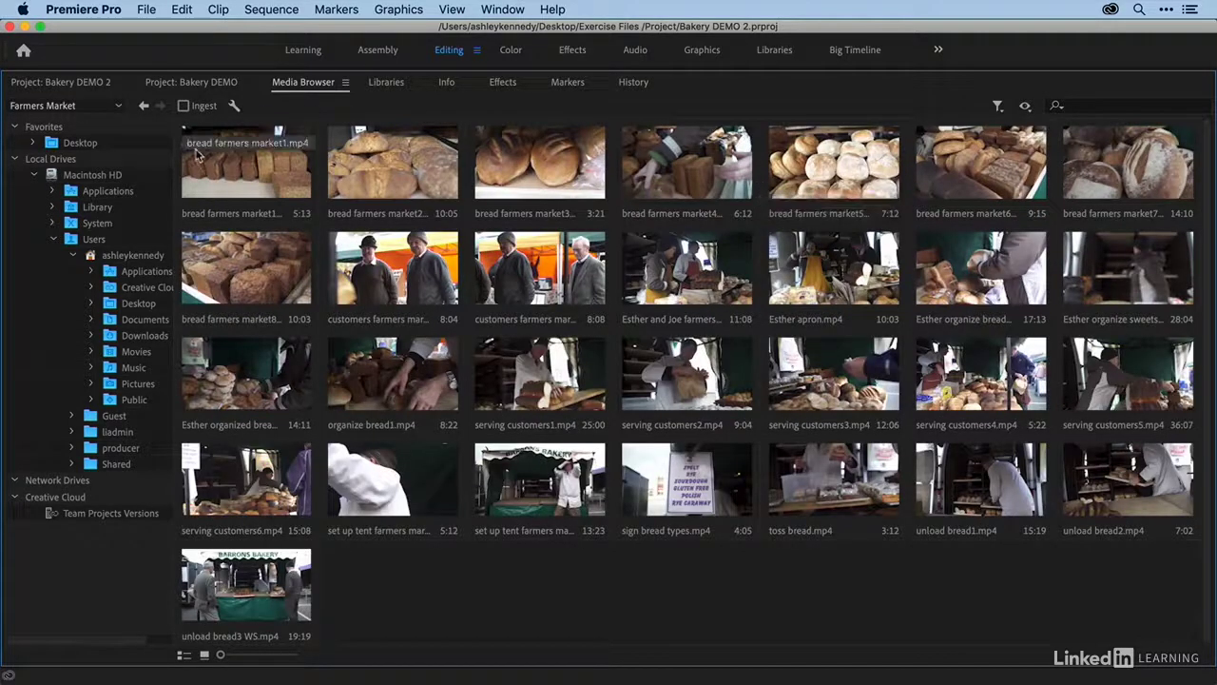
pyautogui.moveTo(340, 166)
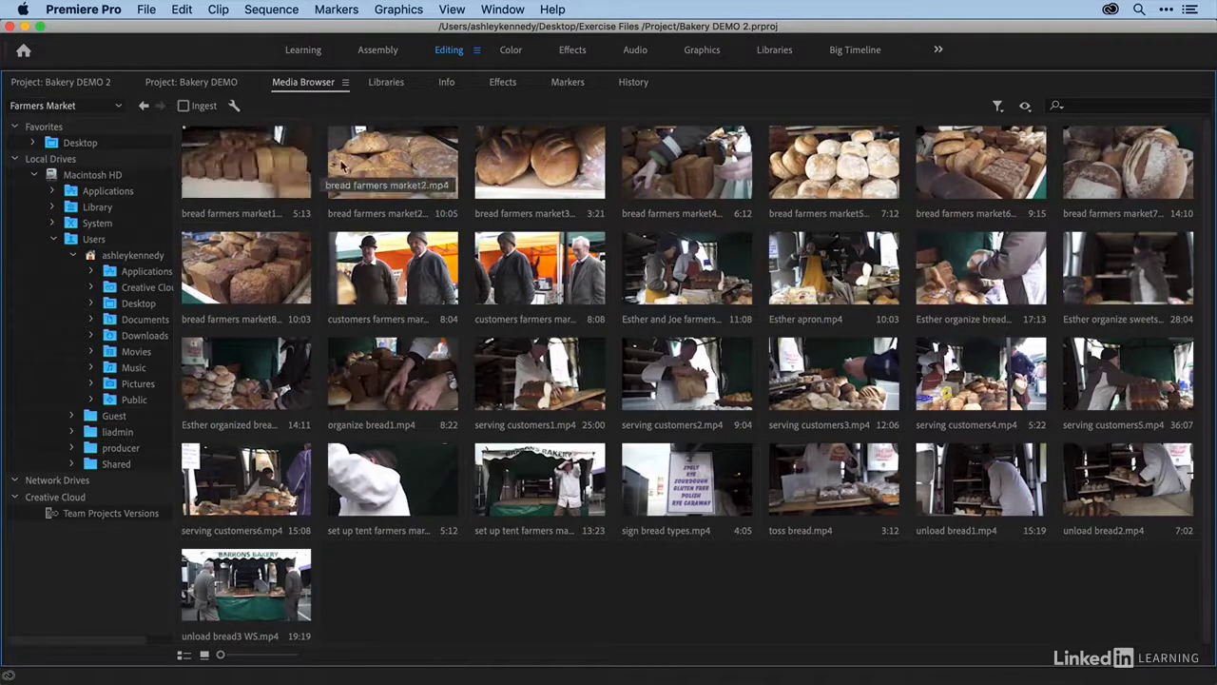
pyautogui.rightClick(392, 161)
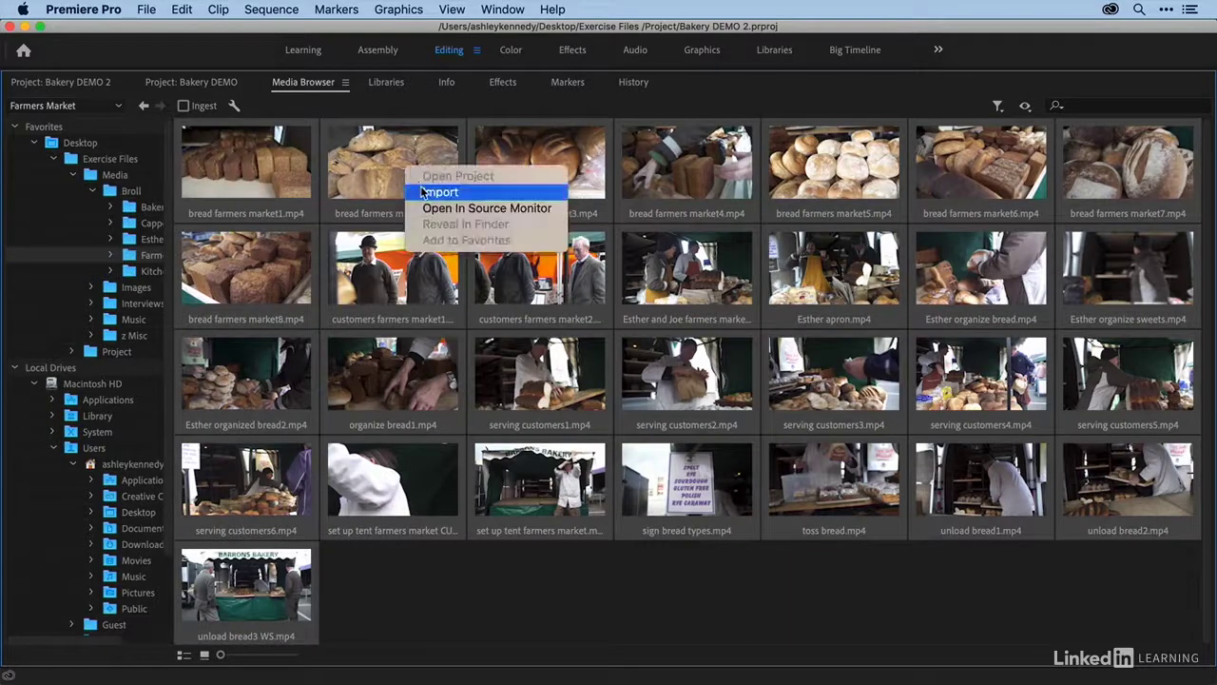
pyautogui.click(438, 191)
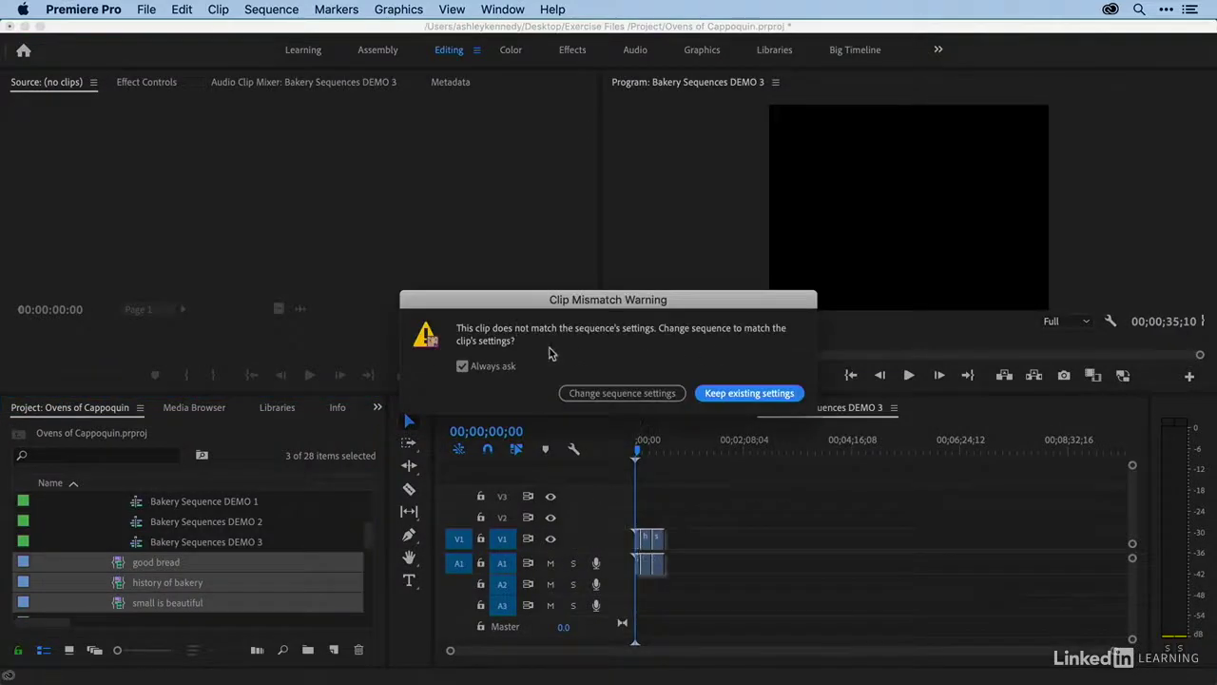
# Resolve the clip mismatch warning and show Lumetri waveform, vectorscope and RGB parade.
pyautogui.click(749, 392)
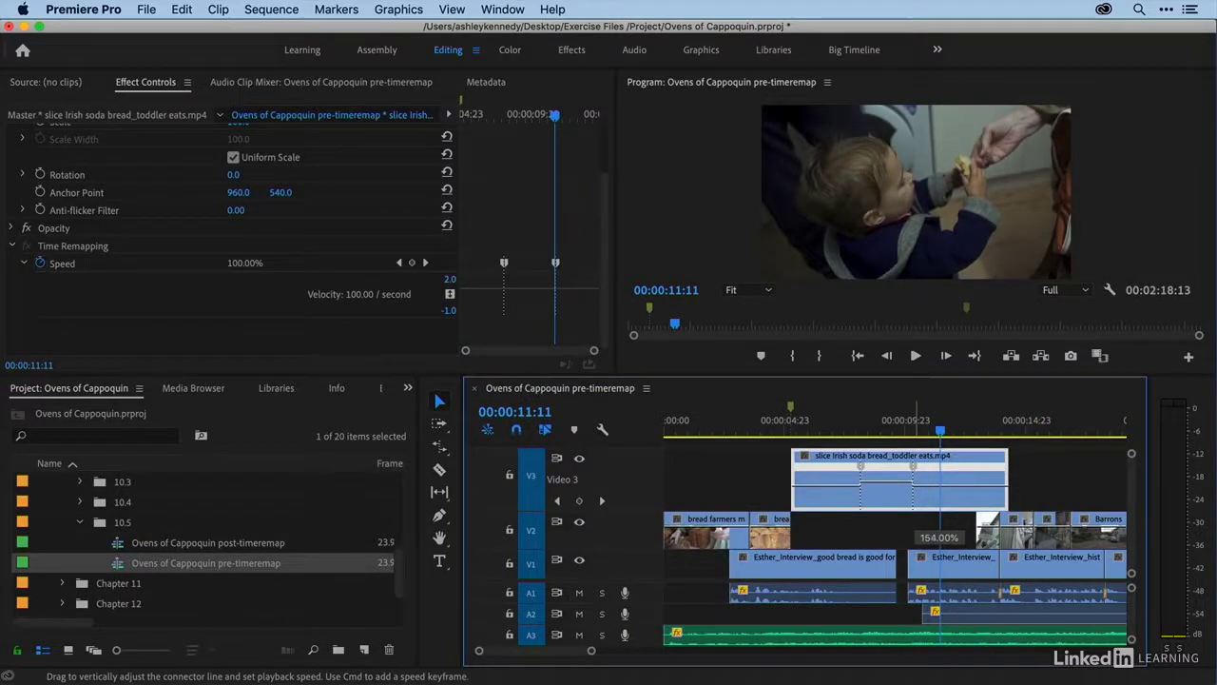
pyautogui.click(537, 81)
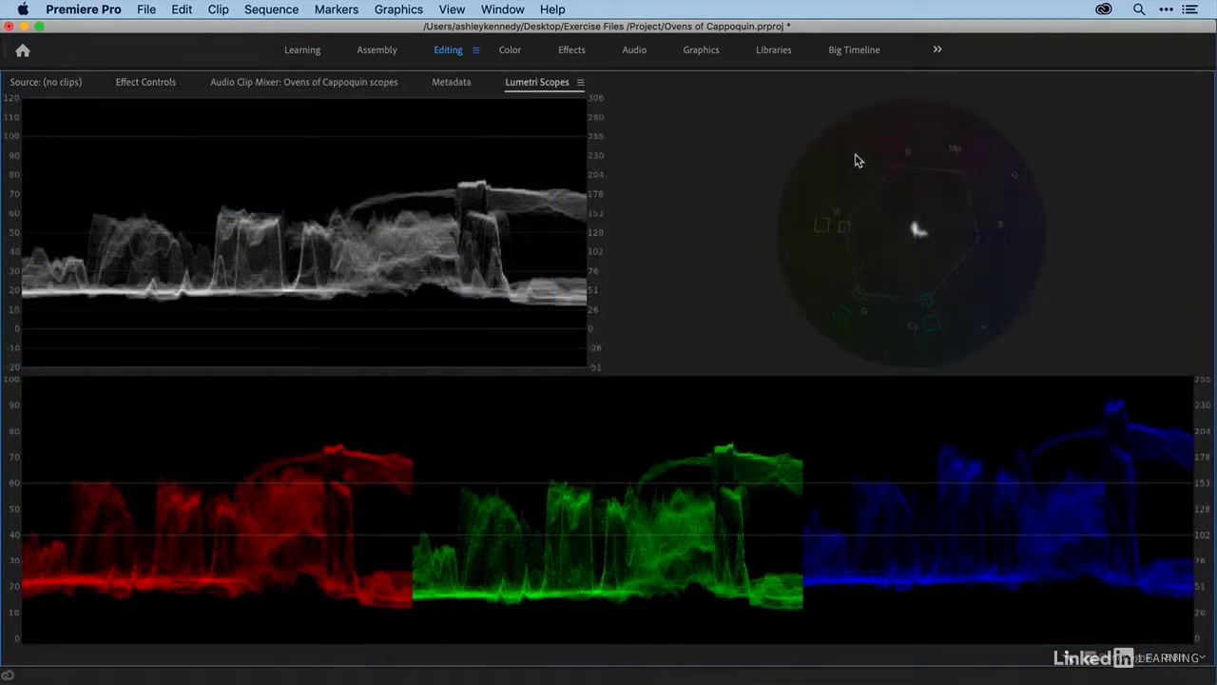